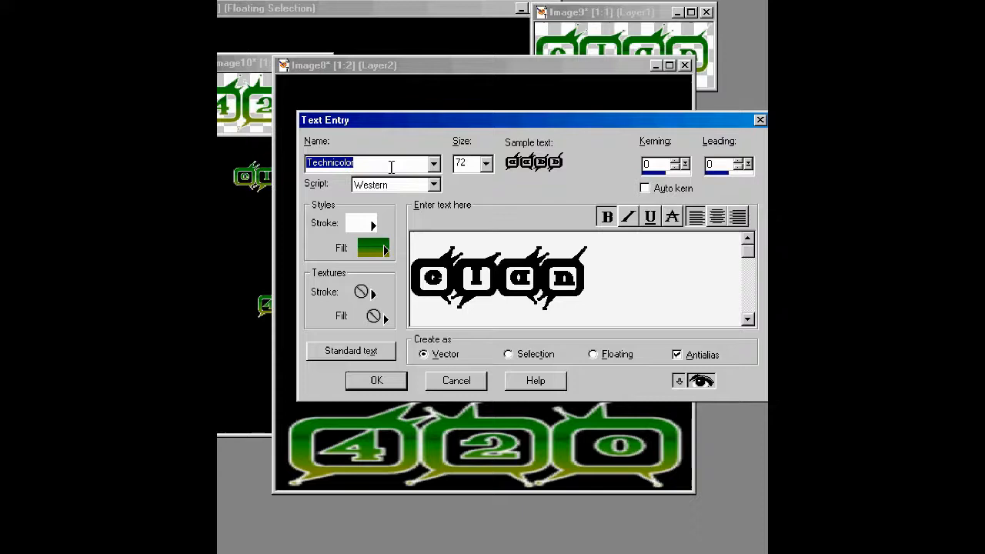
# - Set the 'Clan' text in Historical FellTypeSC and position it across the image top
pyautogui.click(433, 163)
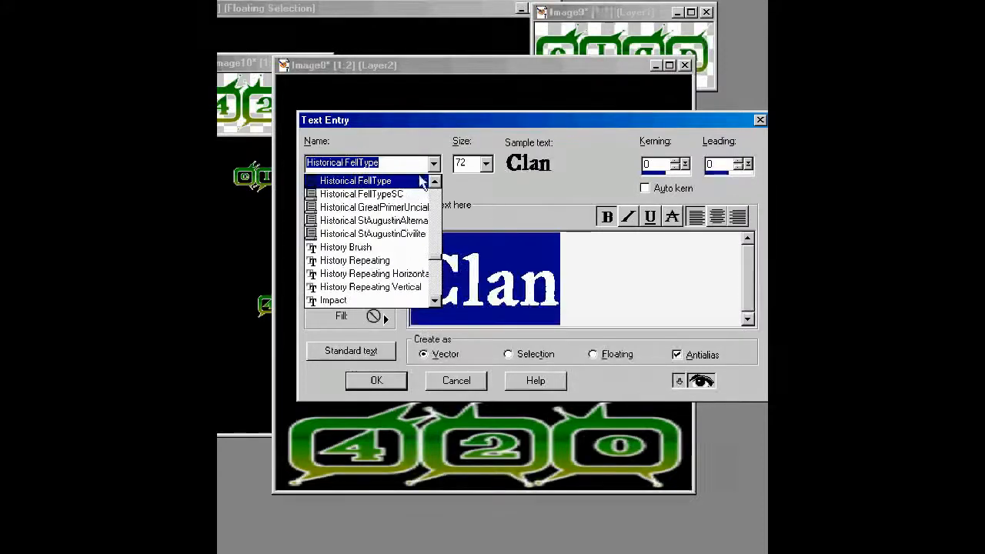
pyautogui.click(362, 194)
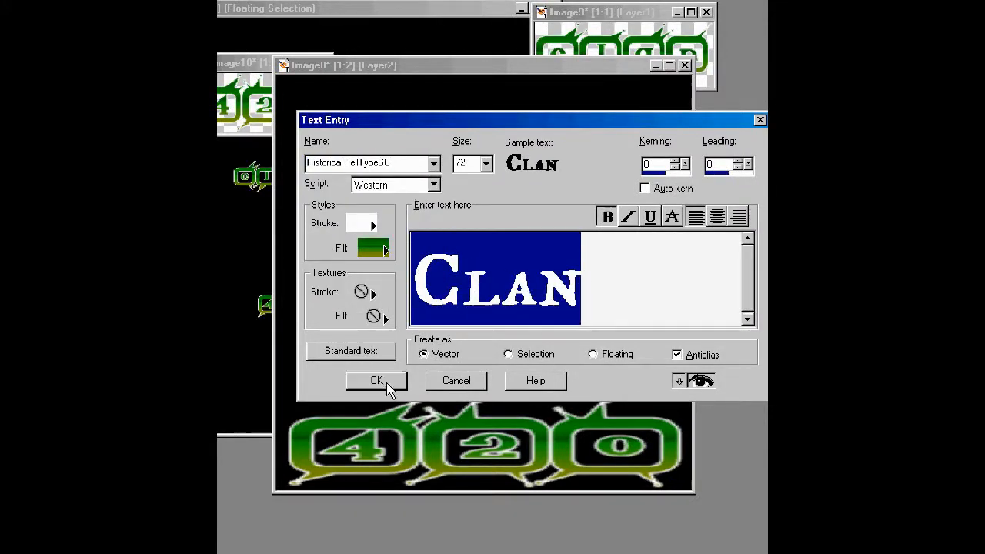
pyautogui.click(375, 380)
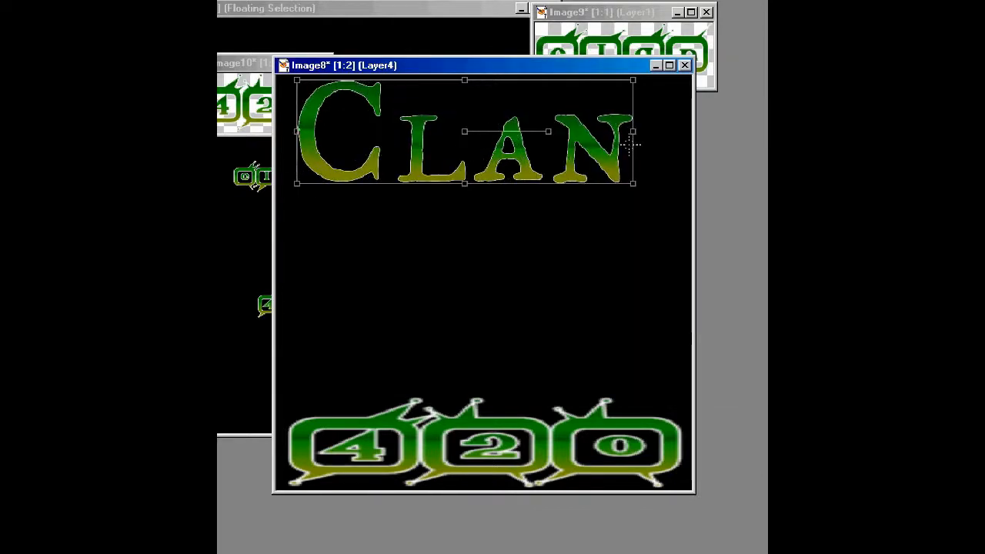
pyautogui.moveTo(632, 130); pyautogui.dragTo(678, 131)
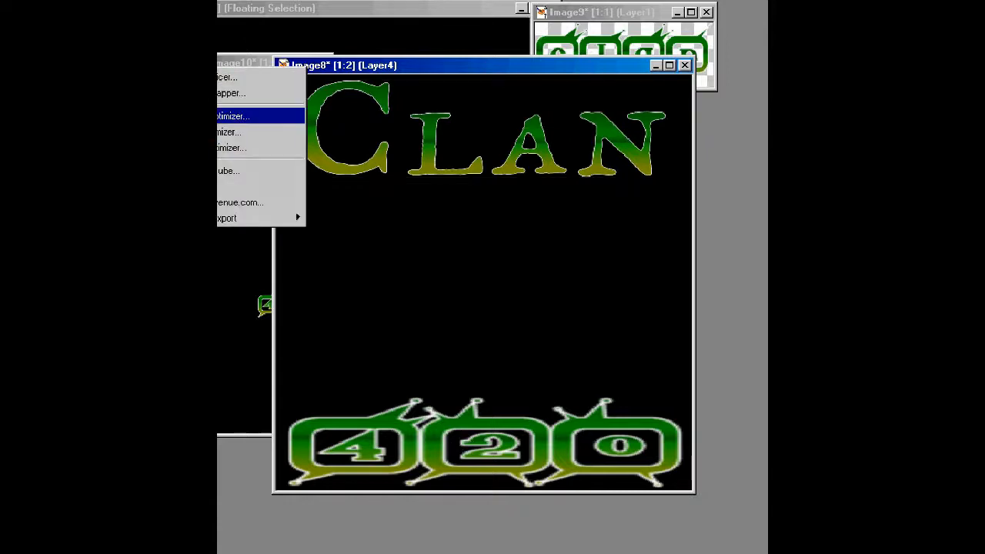
# - Export the picture through the JPEG Optimizer with default settings
pyautogui.click(231, 115)
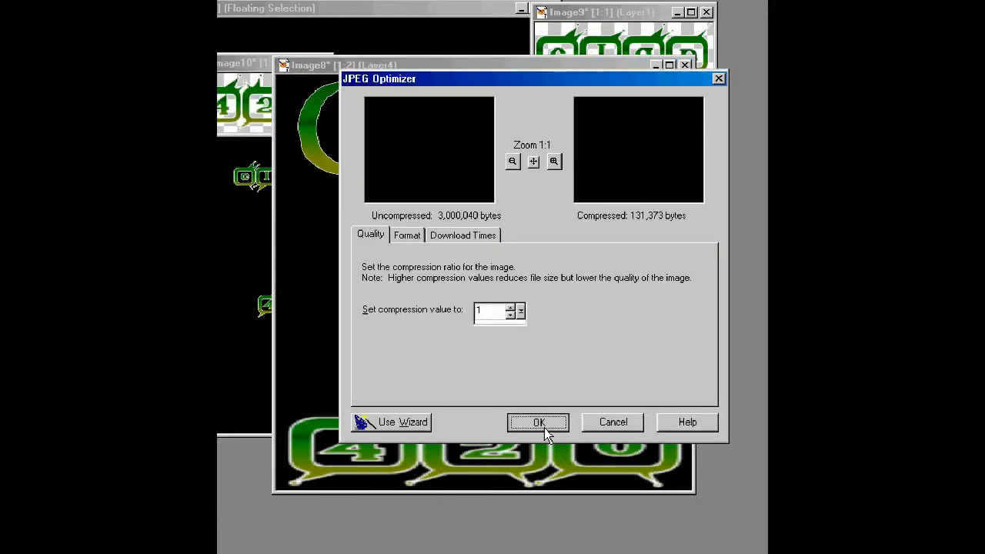
pyautogui.click(538, 422)
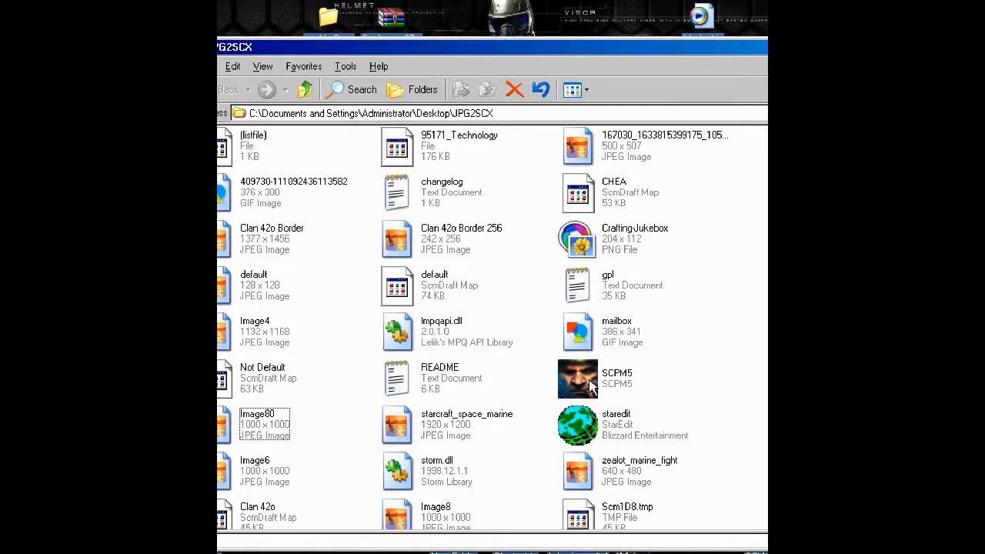
pyautogui.moveTo(254, 253)
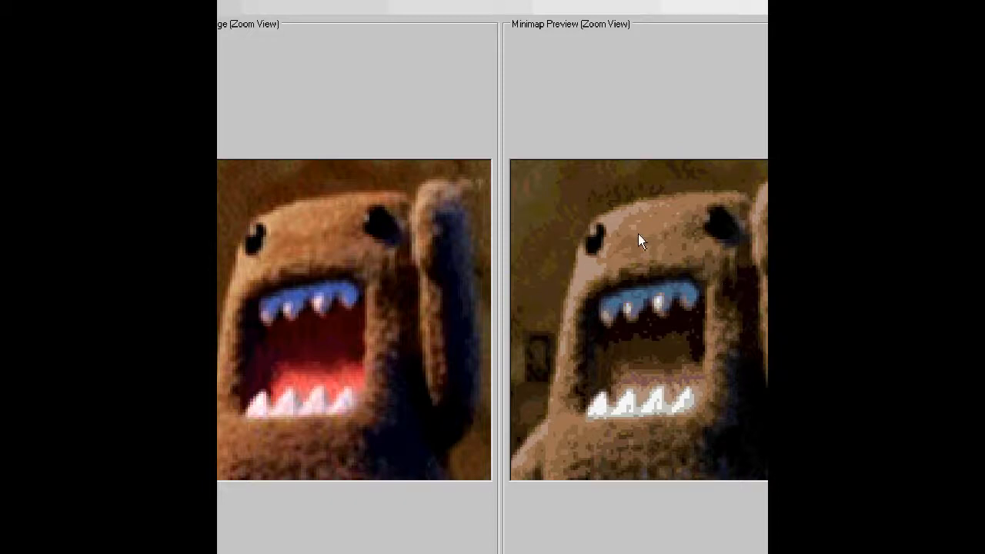
pyautogui.moveTo(629, 237)
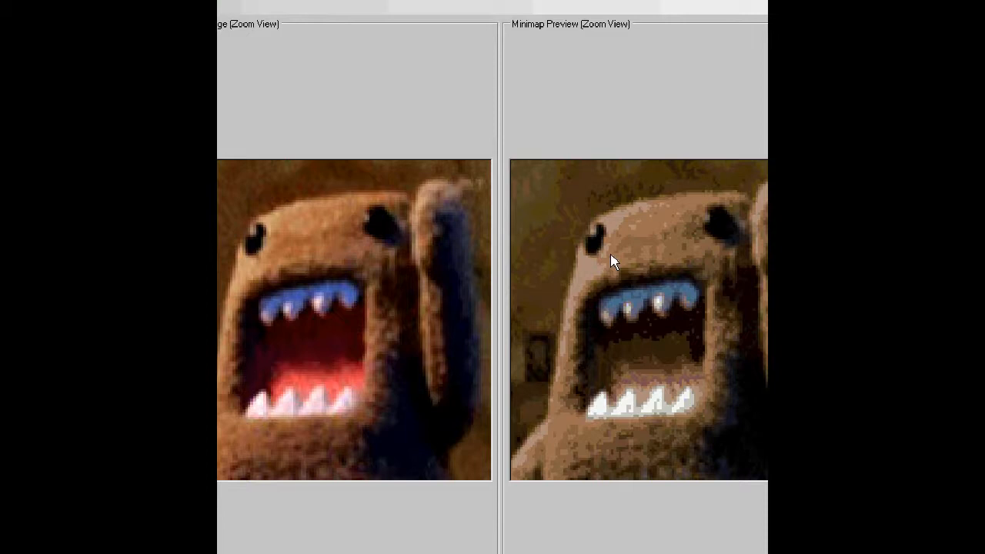
pyautogui.moveTo(459, 4)
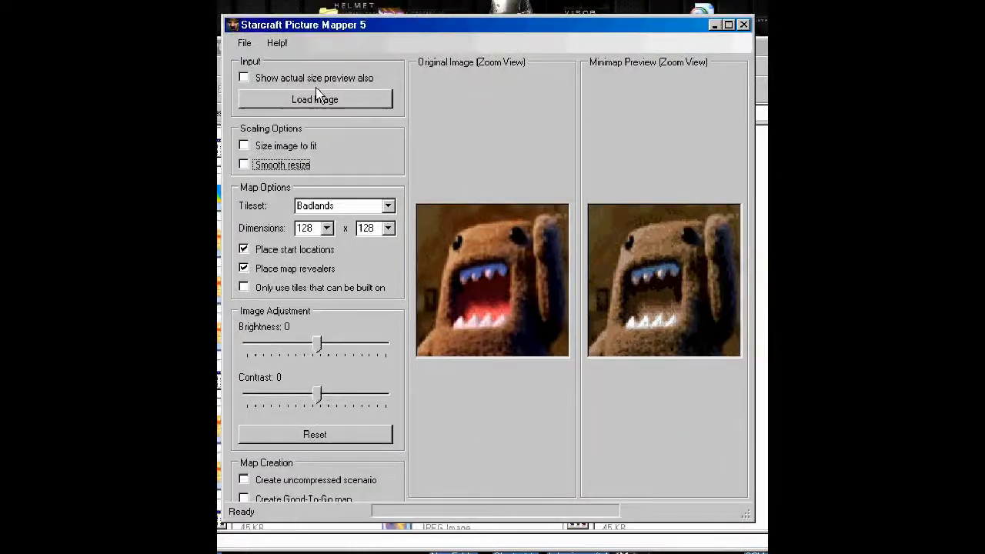
# - Load the Clan 420 JPEG at 256 x 256 with Size image to fit and Smooth resize on
pyautogui.click(314, 99)
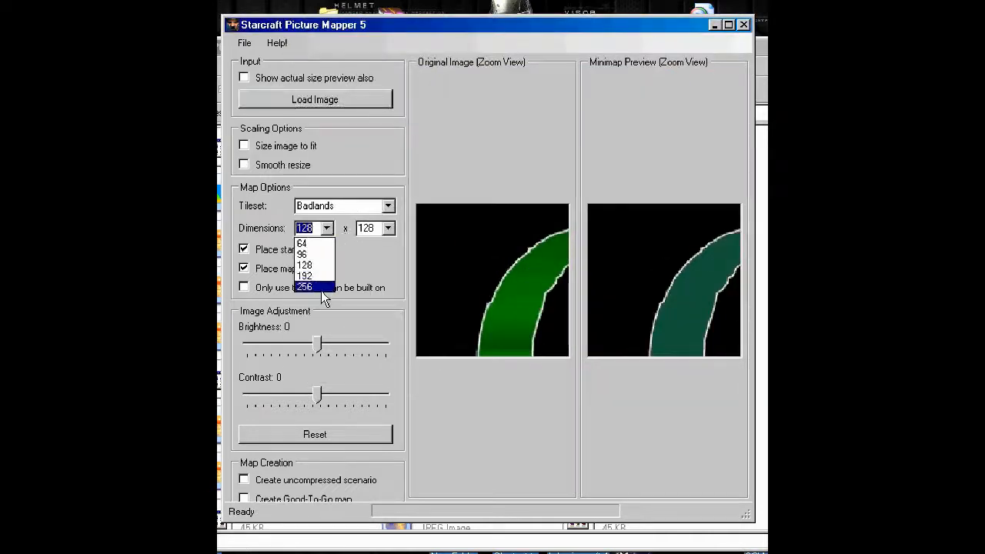
pyautogui.click(304, 287)
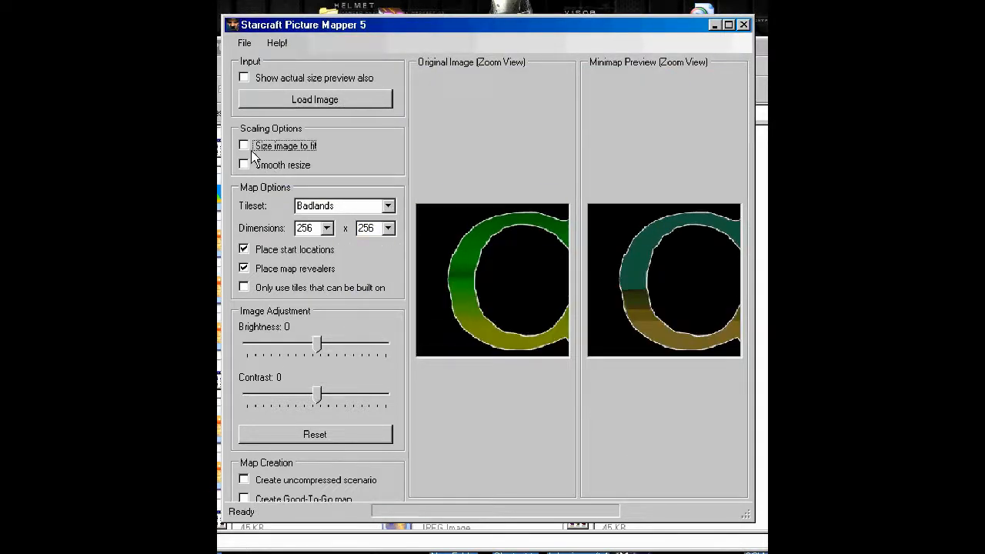
pyautogui.click(243, 145)
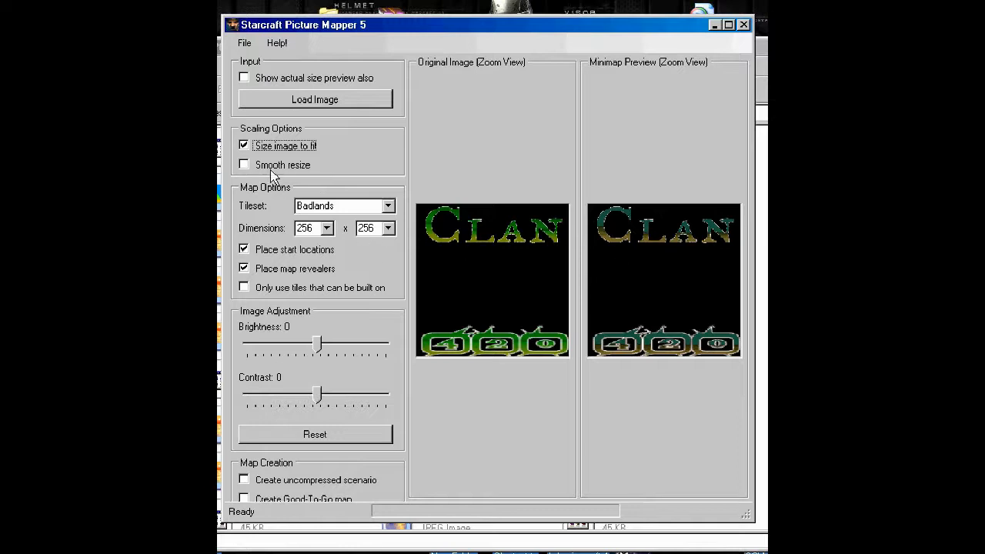
pyautogui.click(243, 165)
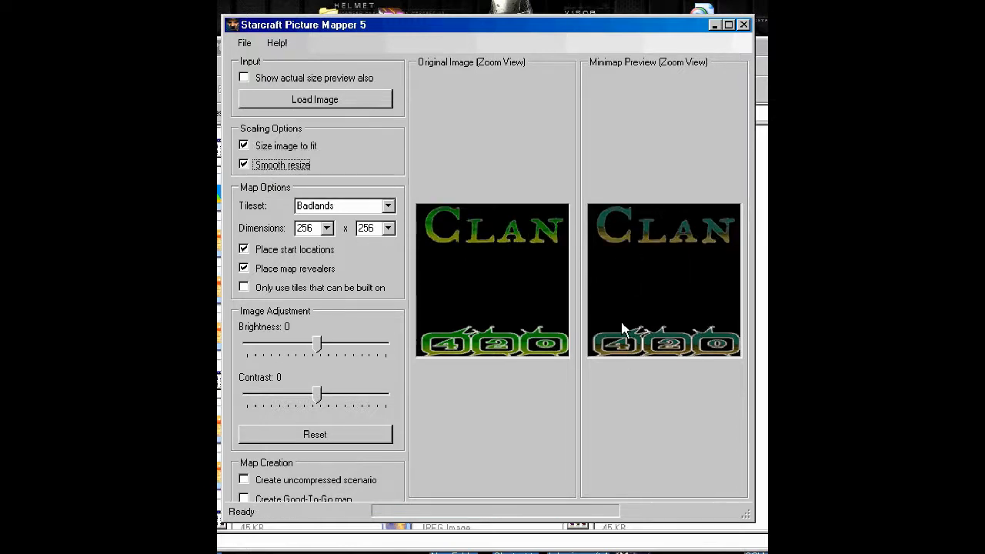
pyautogui.click(243, 165)
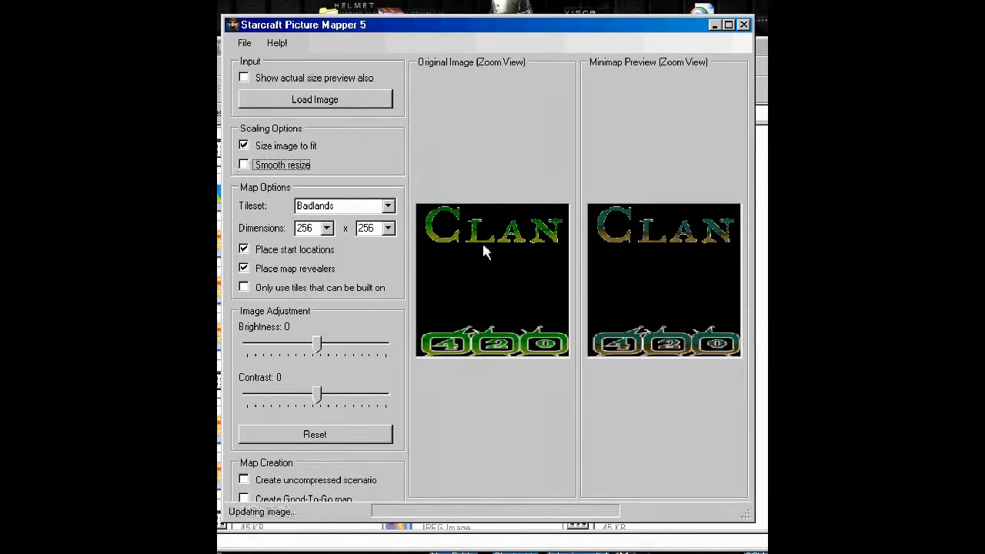
pyautogui.click(243, 165)
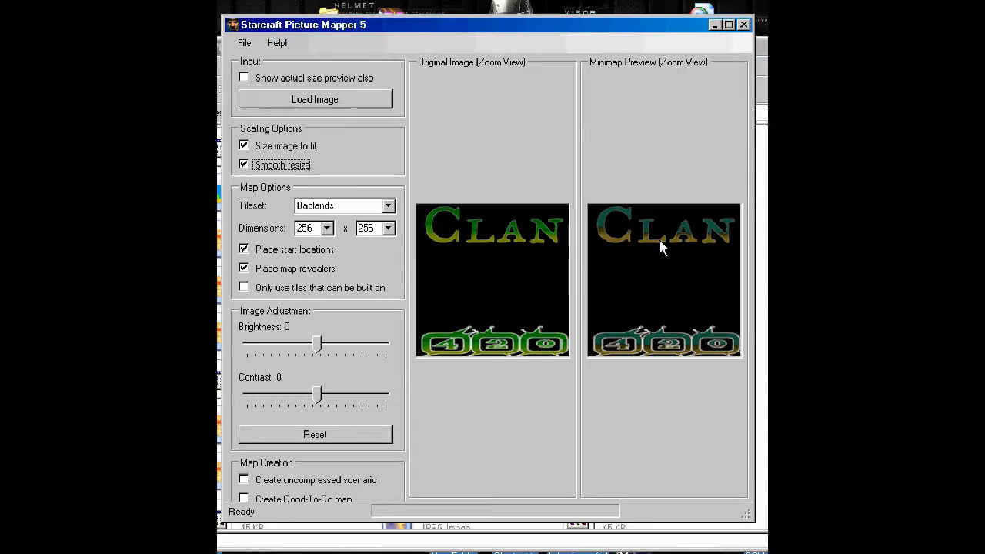
pyautogui.moveTo(399, 357)
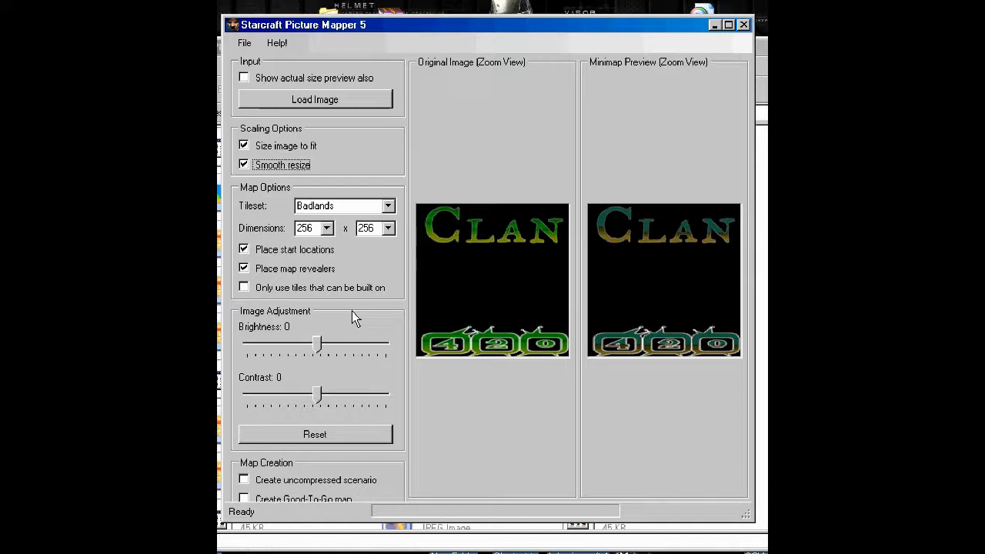
# - Preview the logo under the Installation, Jungle World and other tilesets
pyautogui.click(387, 207)
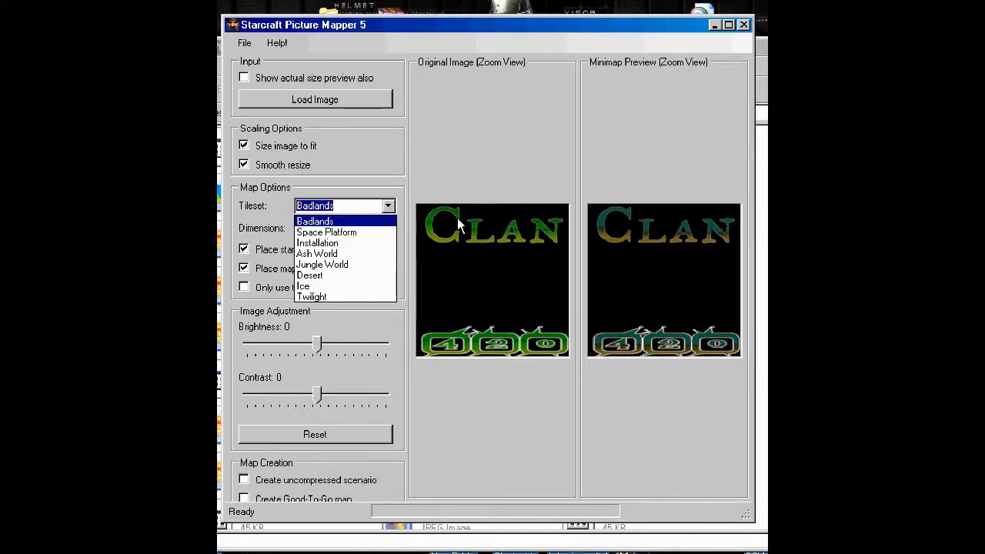
pyautogui.moveTo(361, 222)
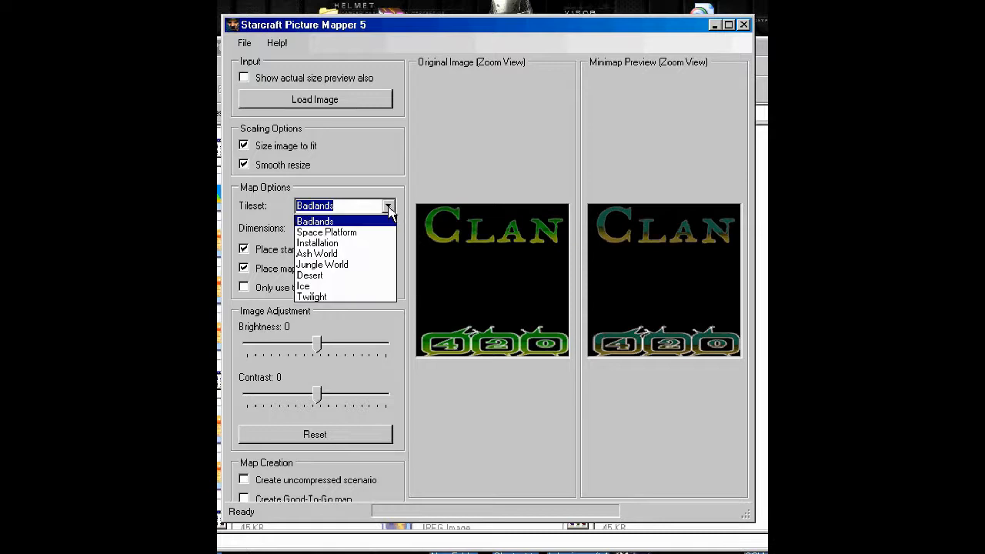
pyautogui.click(317, 243)
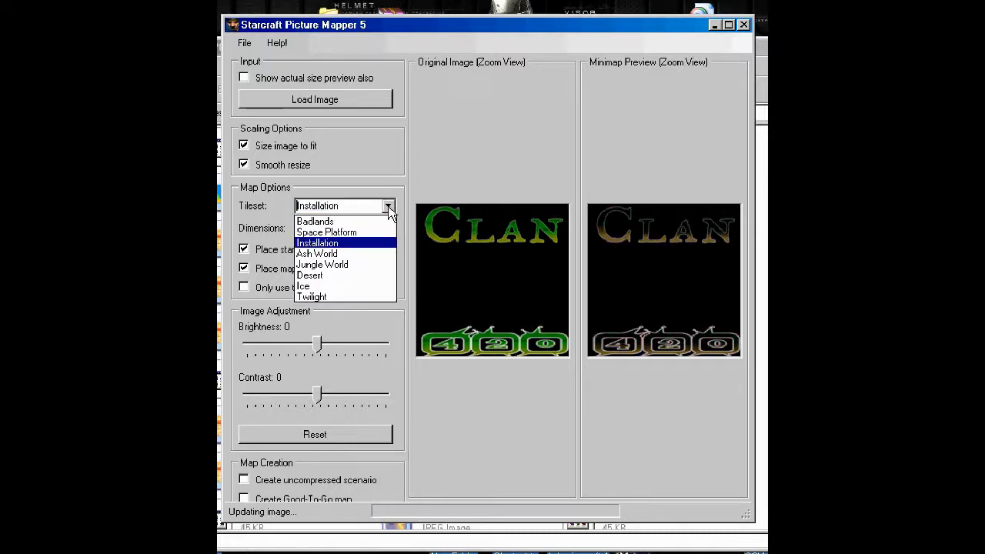
pyautogui.click(322, 265)
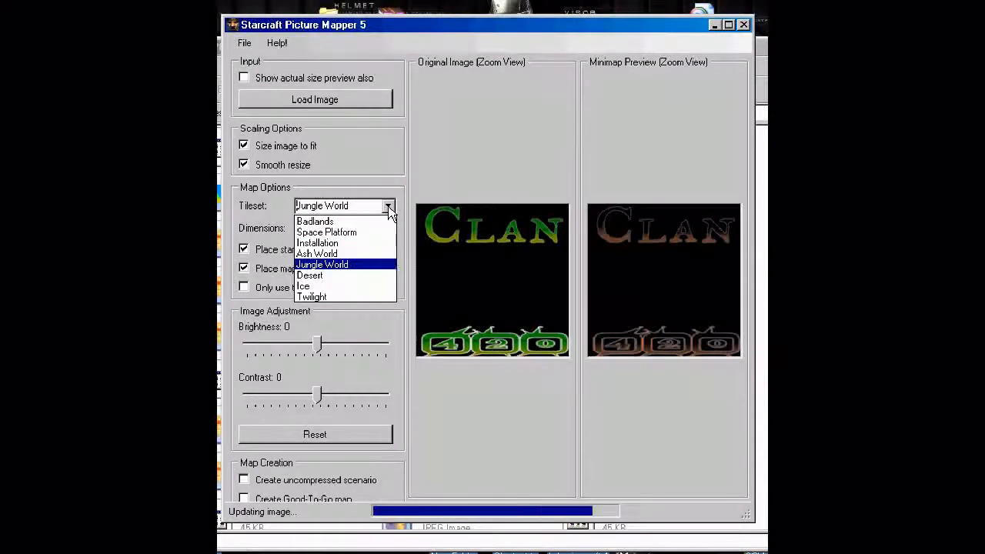
pyautogui.click(303, 285)
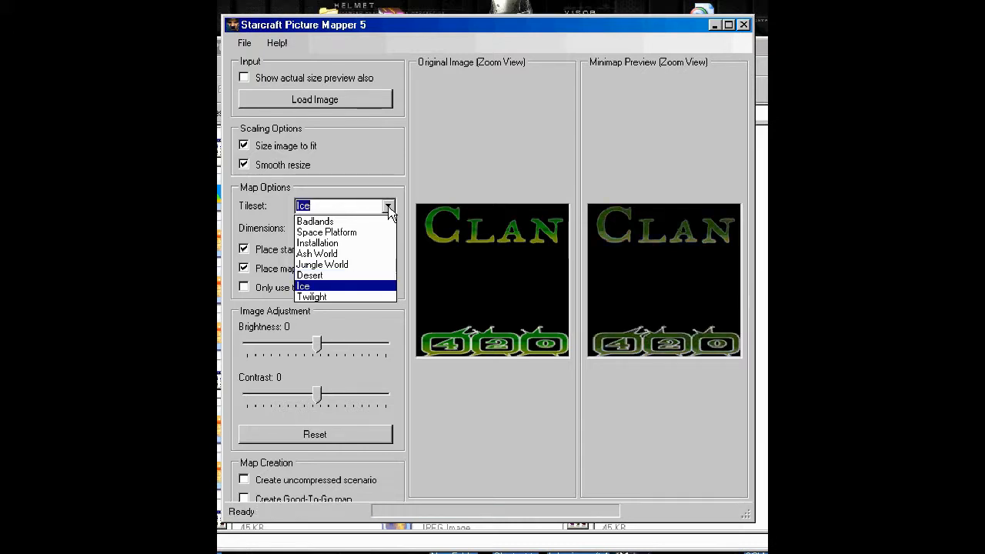
# - Settle on Badlands as the map tileset
pyautogui.click(311, 297)
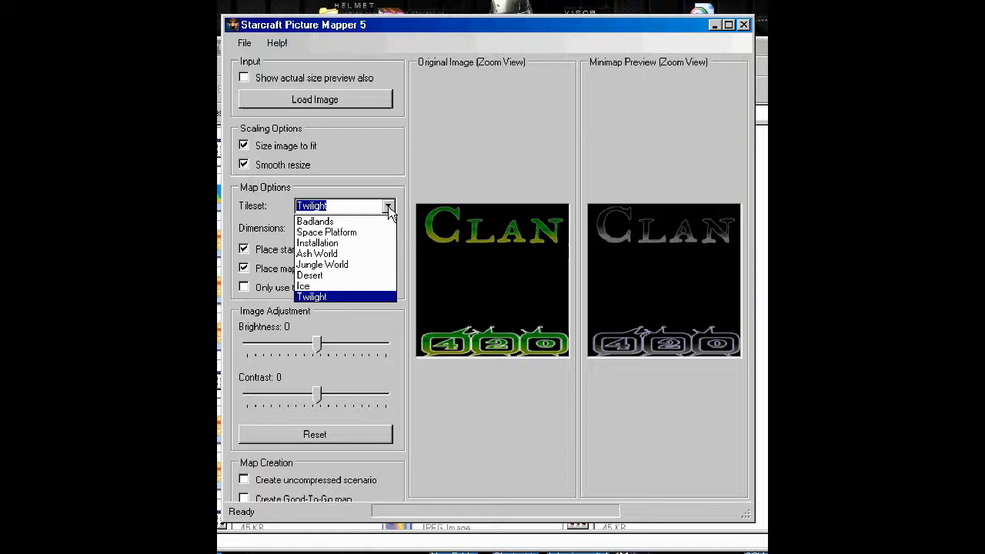
pyautogui.click(314, 221)
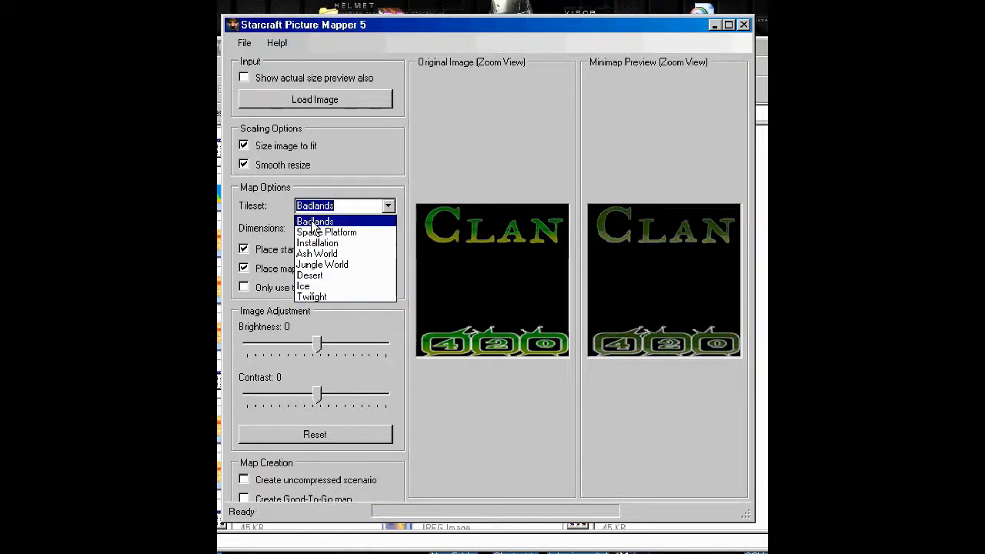
pyautogui.click(314, 222)
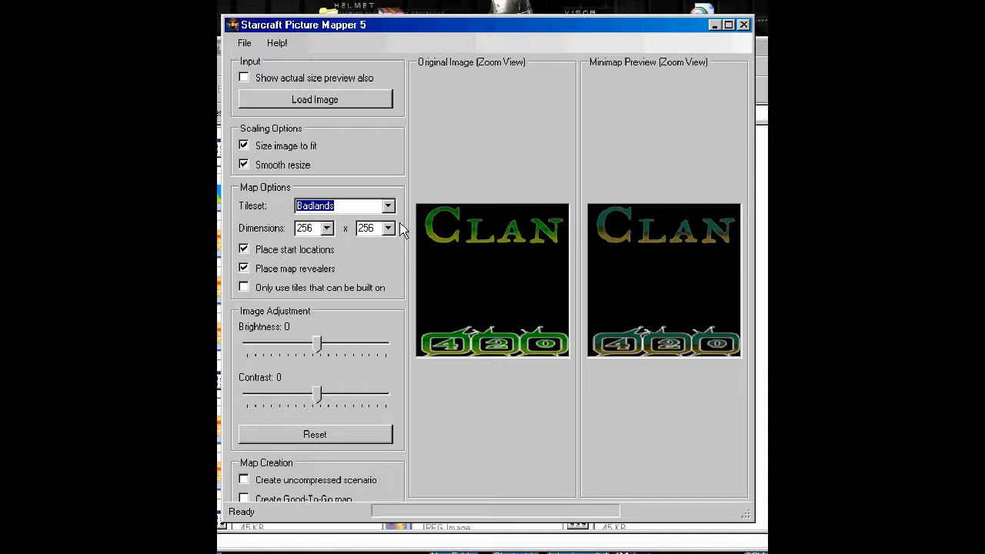
pyautogui.moveTo(629, 234)
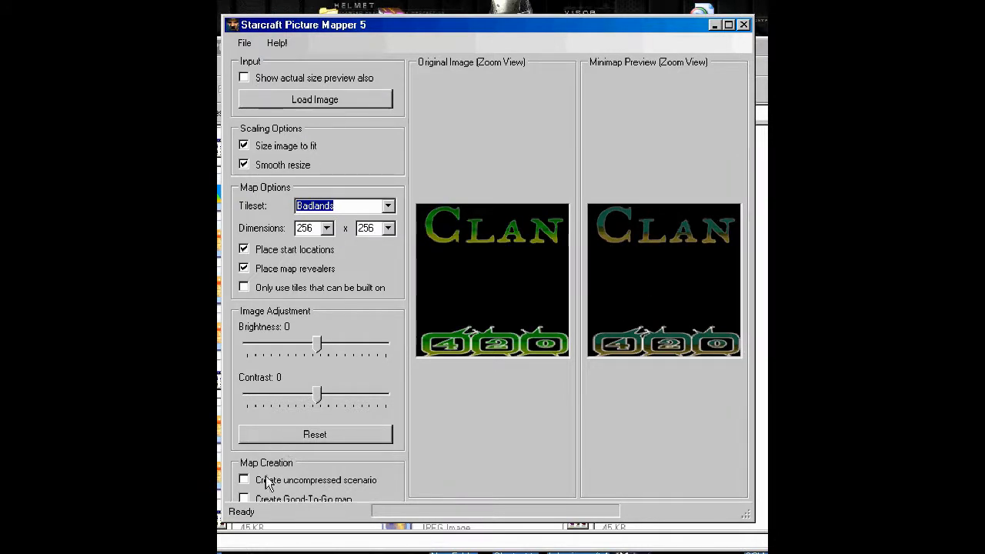
pyautogui.moveTo(305, 498)
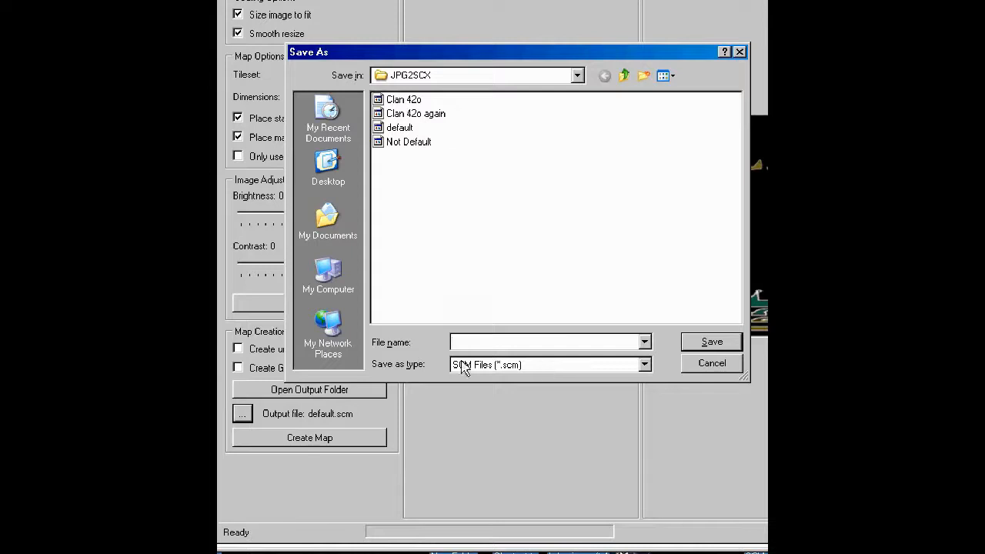
# - Name the output map Newb.scm, create the map and answer the unit-limit warning
pyautogui.write('New')
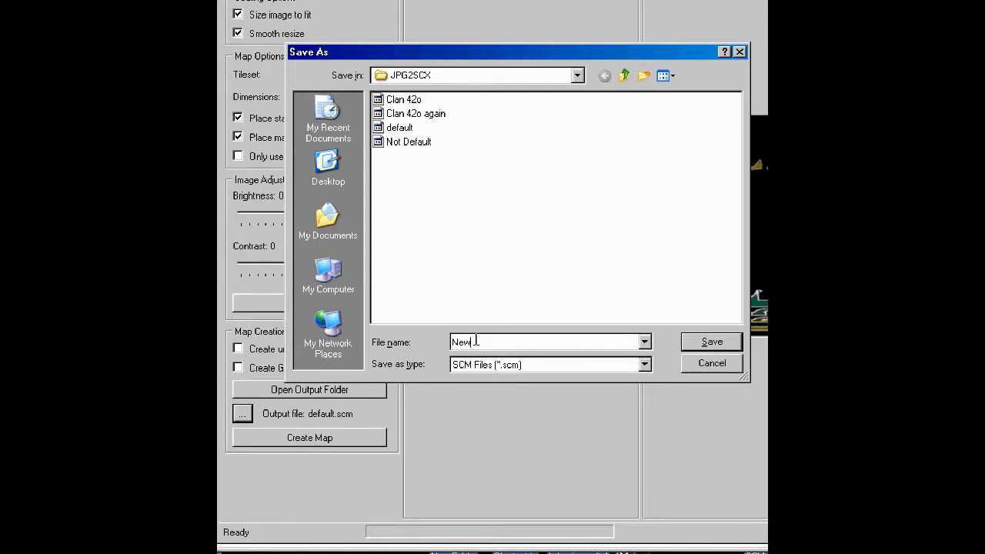
pyautogui.click(711, 341)
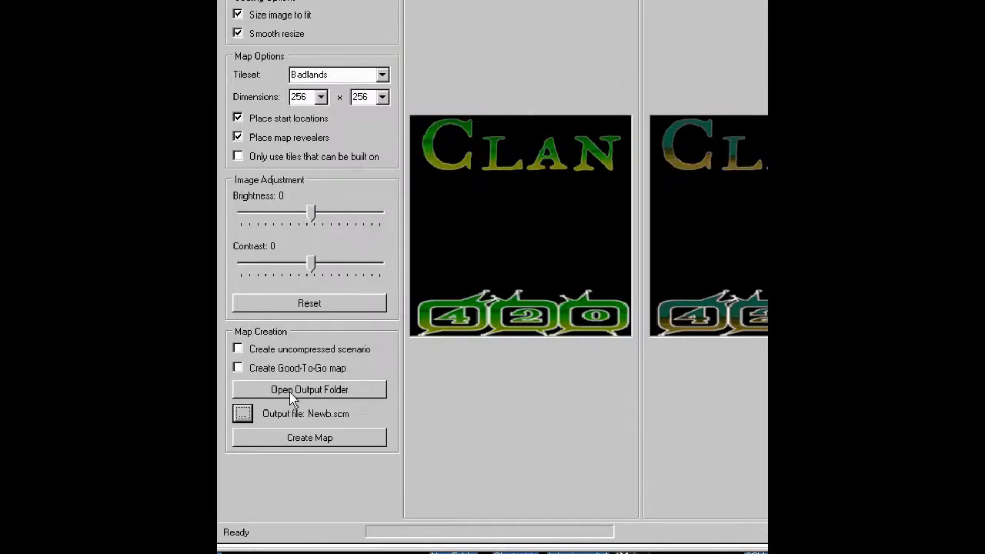
pyautogui.click(310, 437)
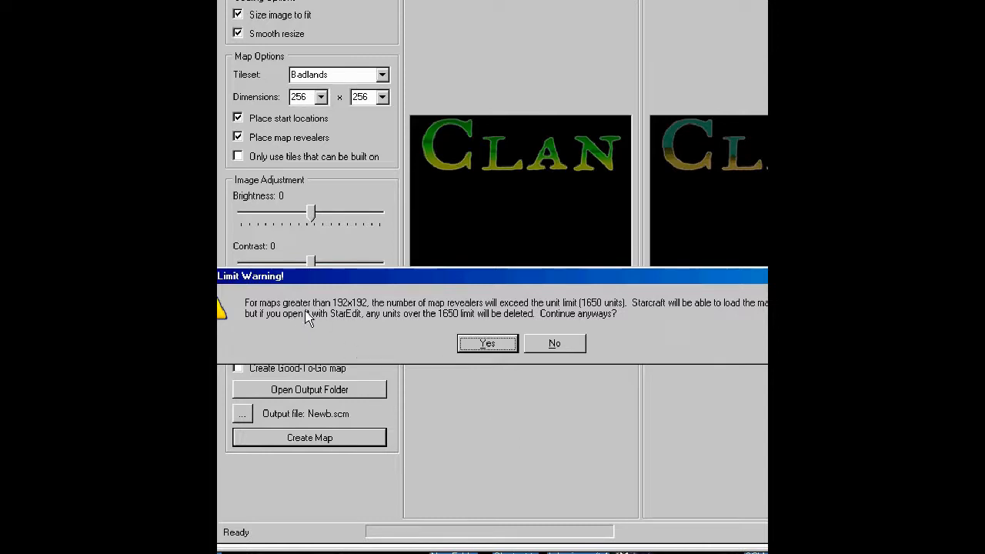
pyautogui.click(487, 343)
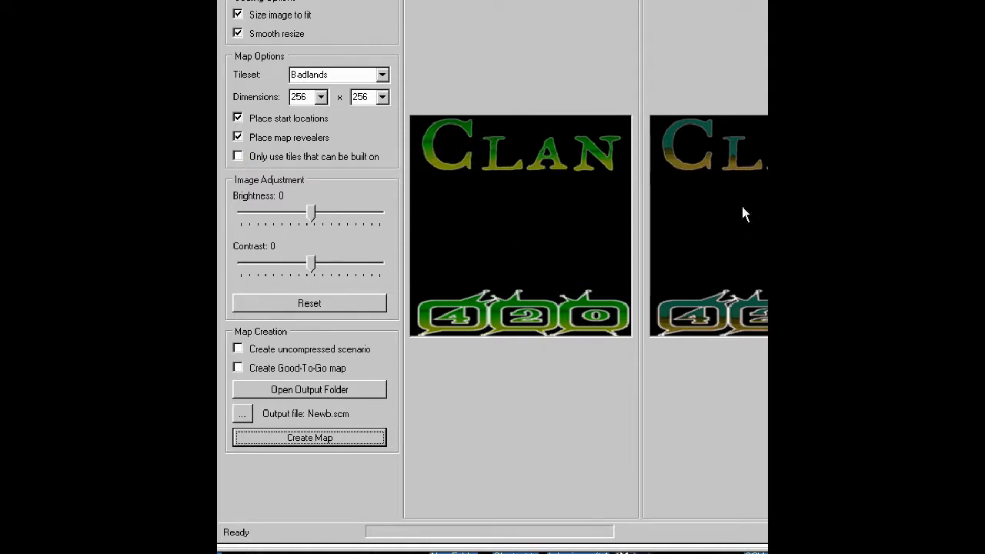
pyautogui.moveTo(757, 237)
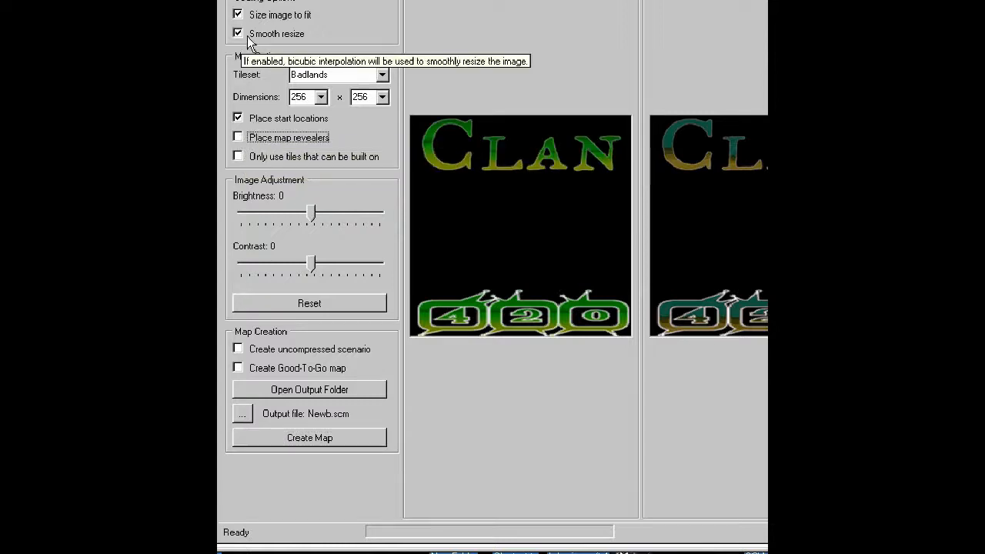
pyautogui.moveTo(277, 443)
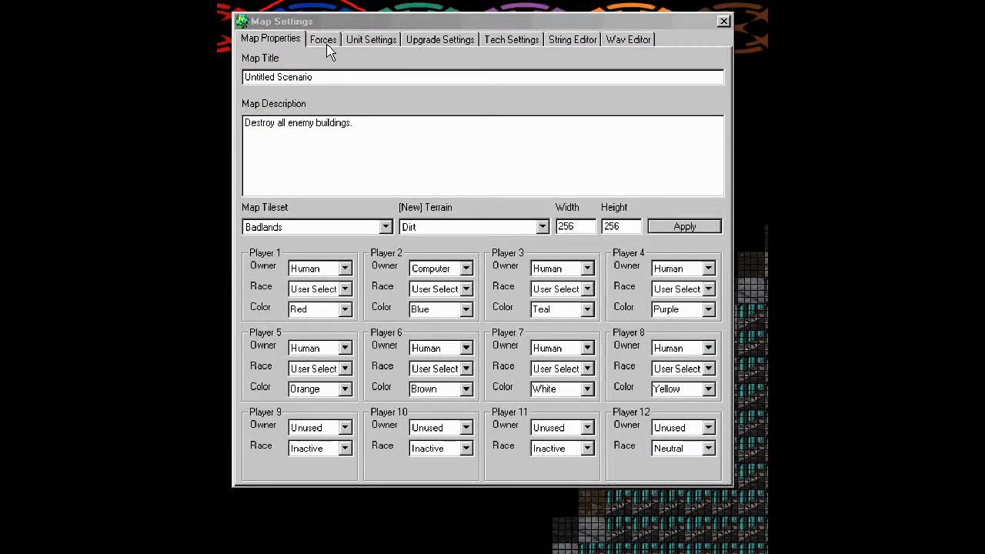
# - Uncheck Randomize Start Location for the forces and close Map Settings
pyautogui.click(324, 40)
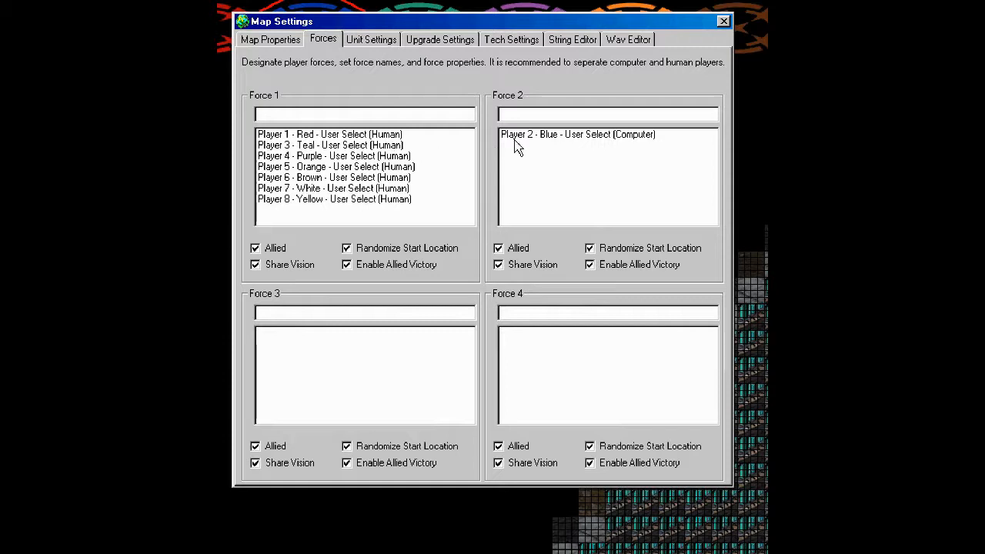
pyautogui.moveTo(400, 151)
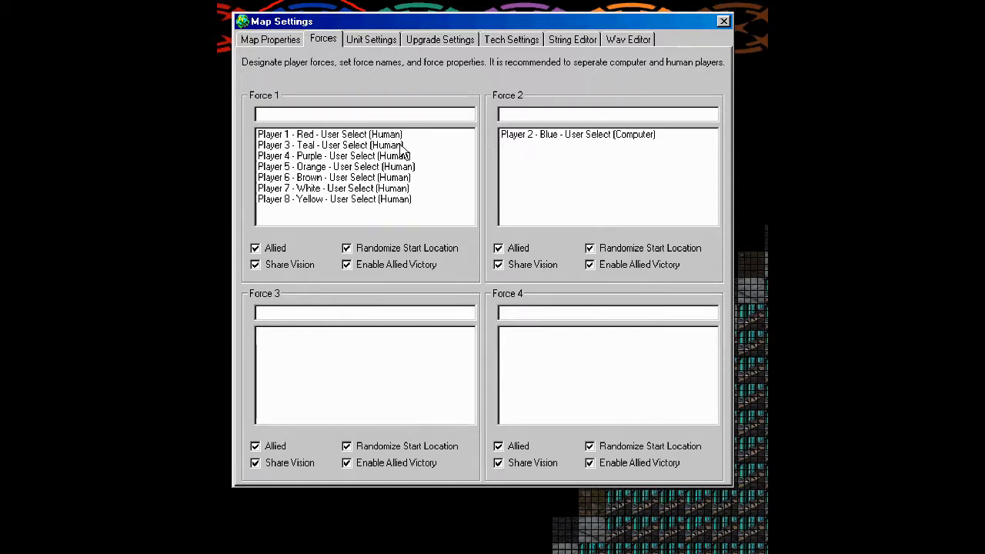
pyautogui.moveTo(341, 157)
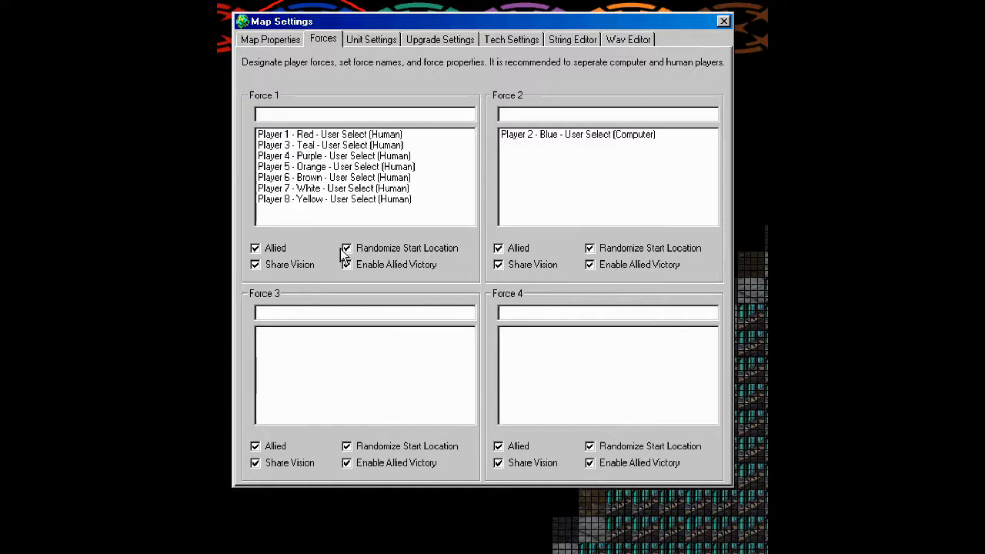
pyautogui.click(346, 248)
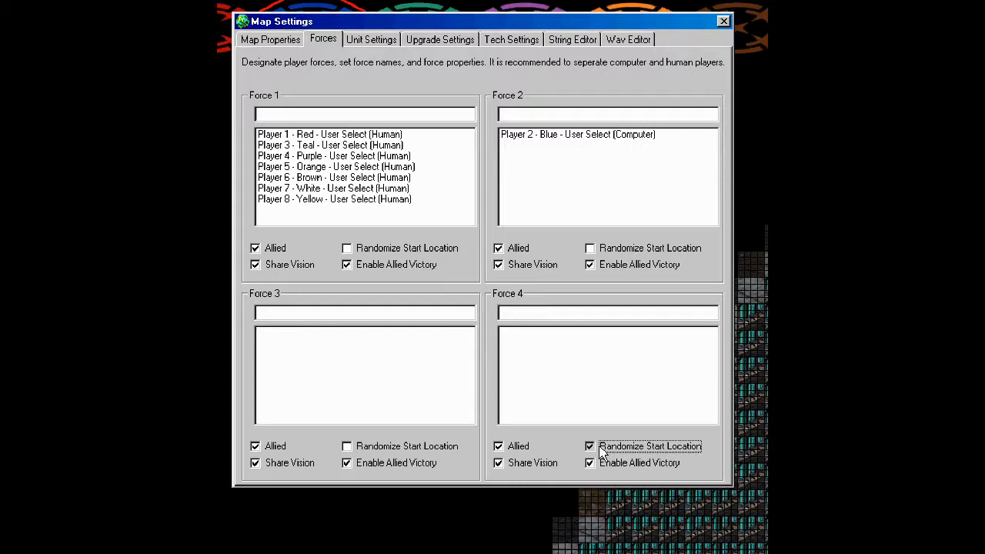
pyautogui.click(589, 446)
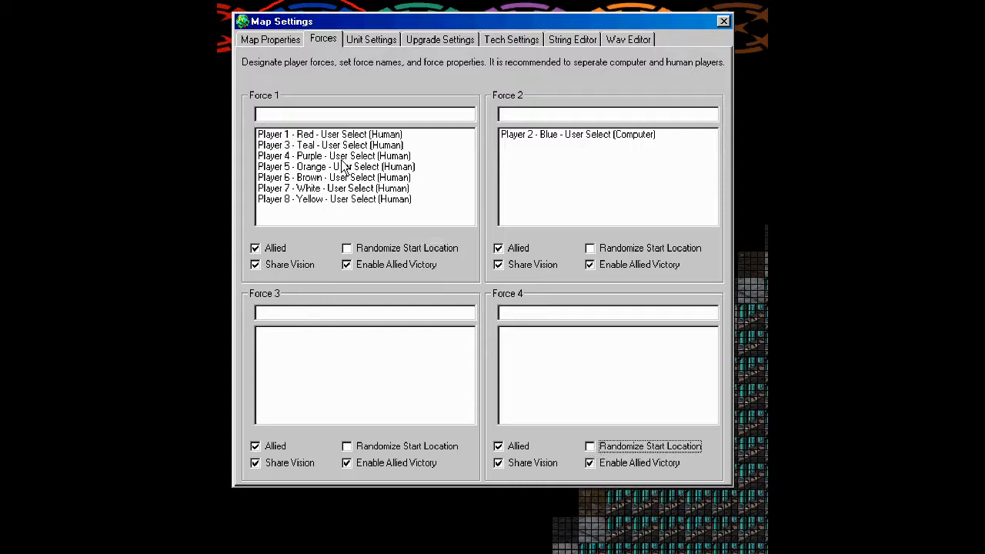
pyautogui.click(330, 134)
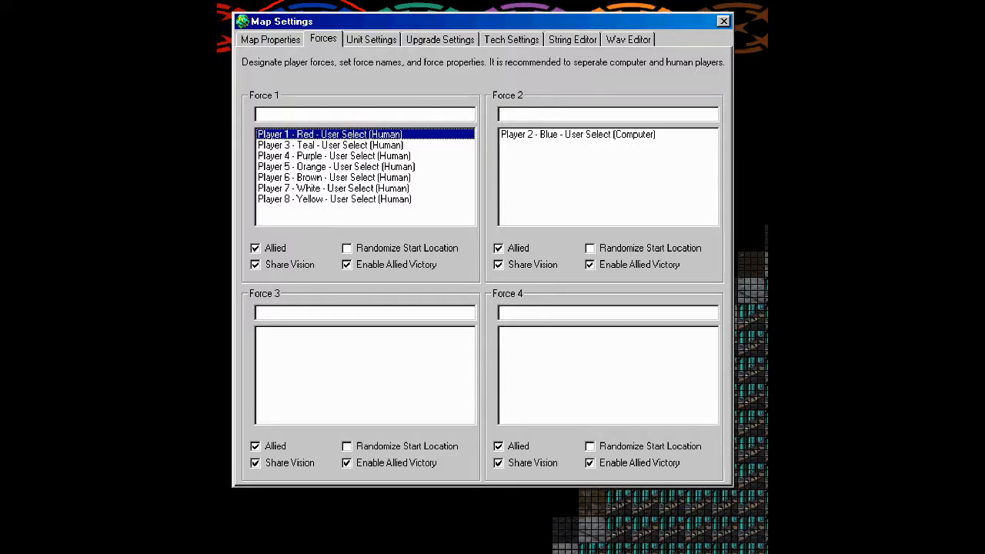
pyautogui.moveTo(298, 150)
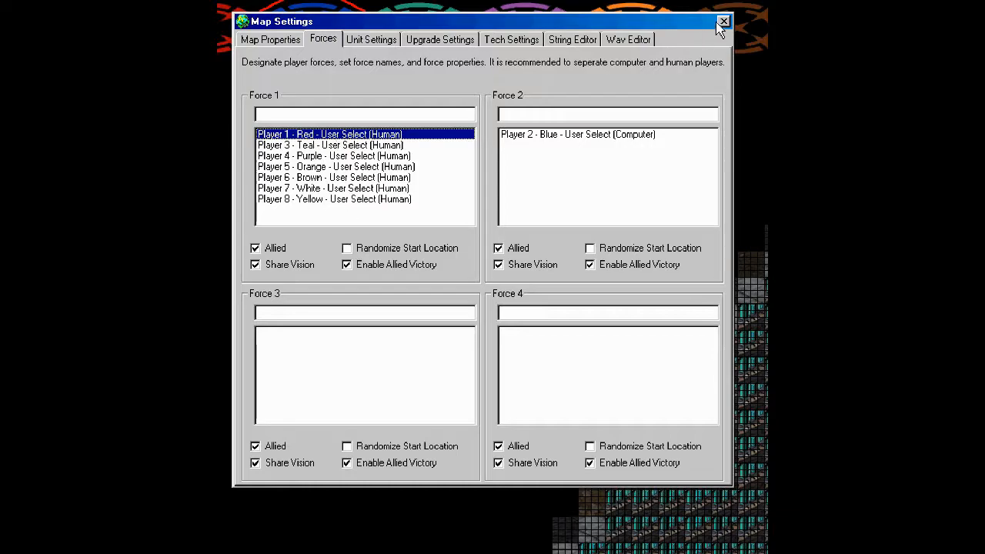
pyautogui.click(721, 22)
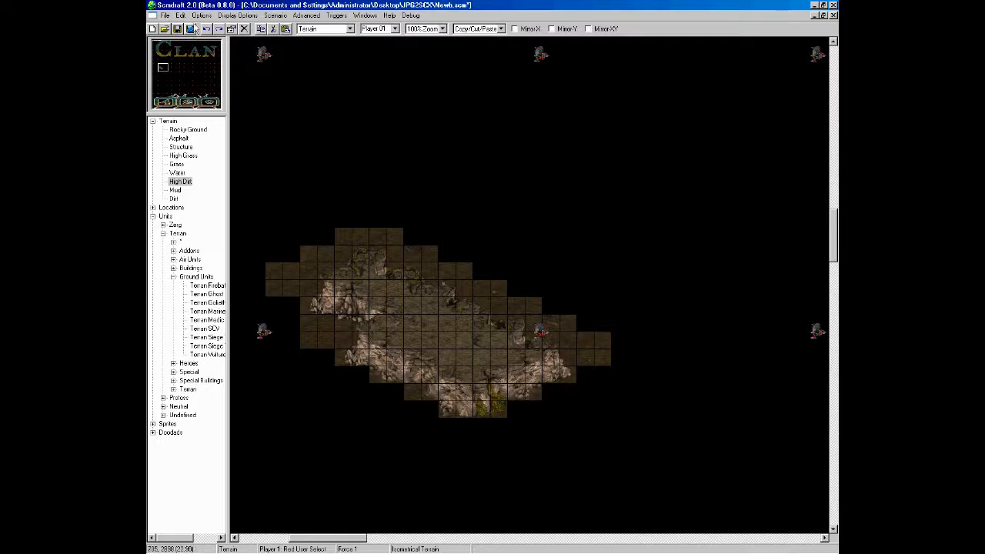
# - Paint rocky terrain tiles into a small square on the empty black area
pyautogui.click(201, 15)
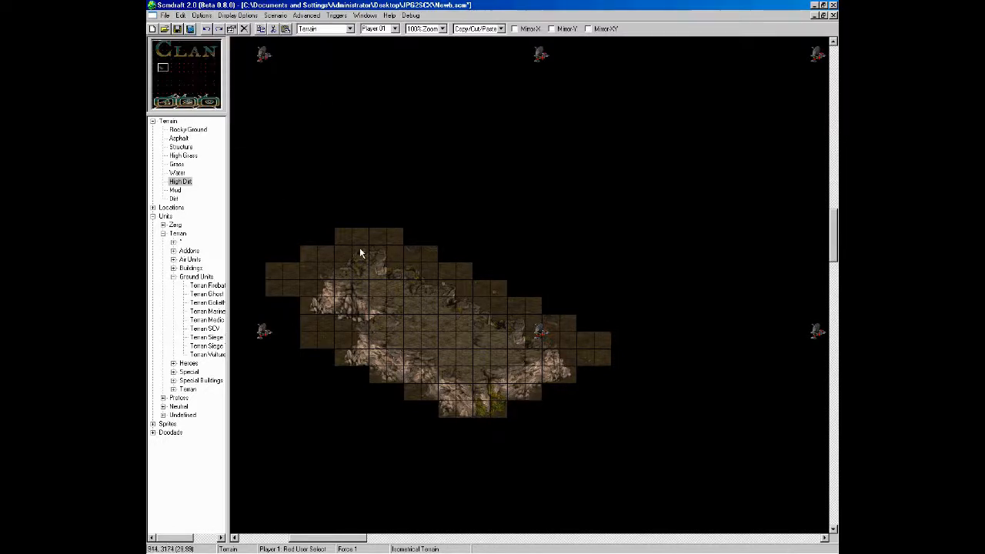
pyautogui.moveTo(425, 317)
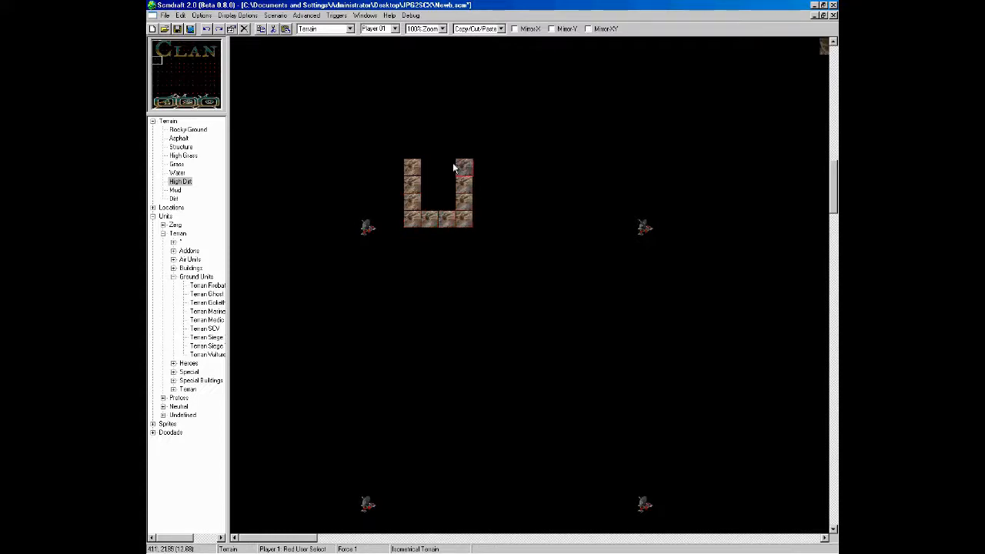
pyautogui.click(419, 177)
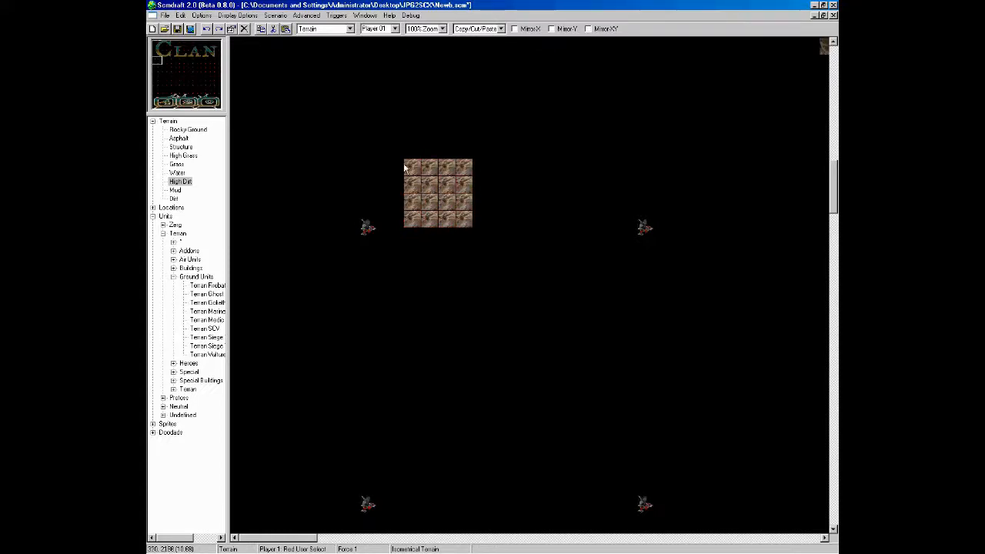